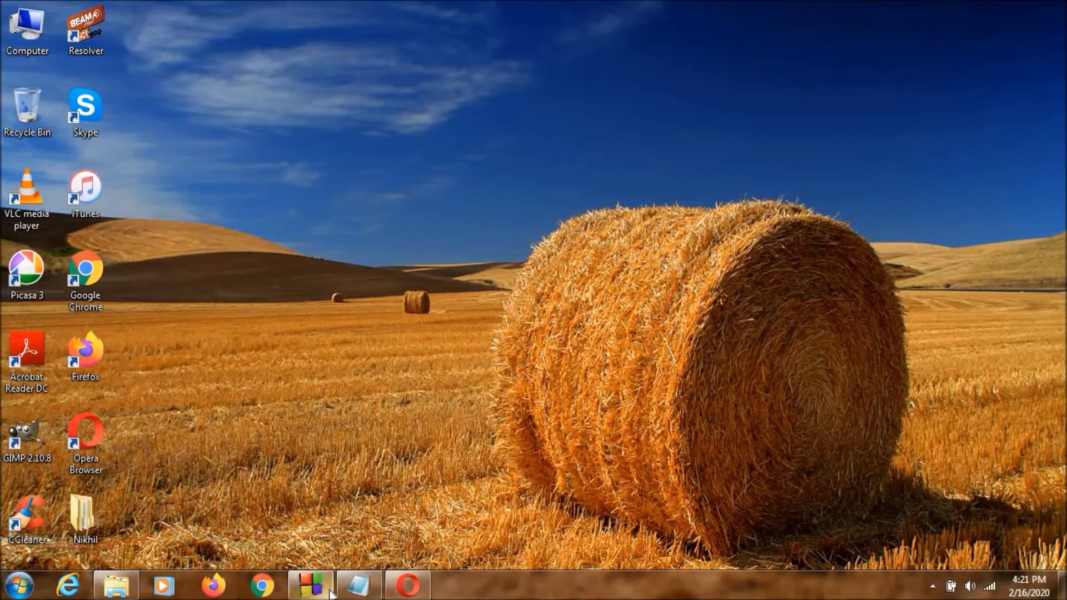
Restore Code::Blocks from the taskbar to show Terminal program.c.
click(311, 585)
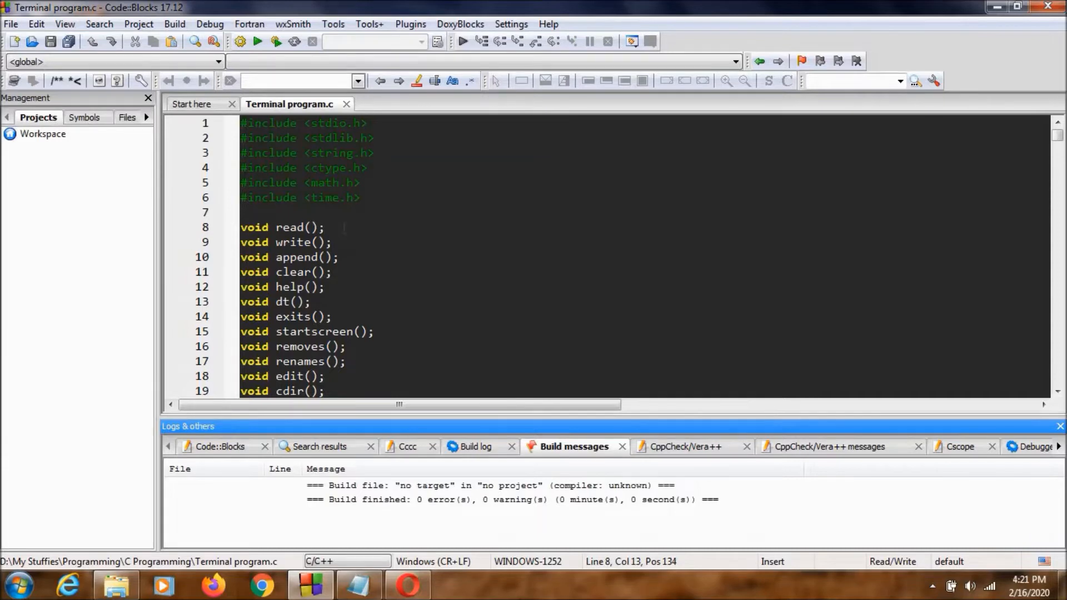
scroll(down, 3)
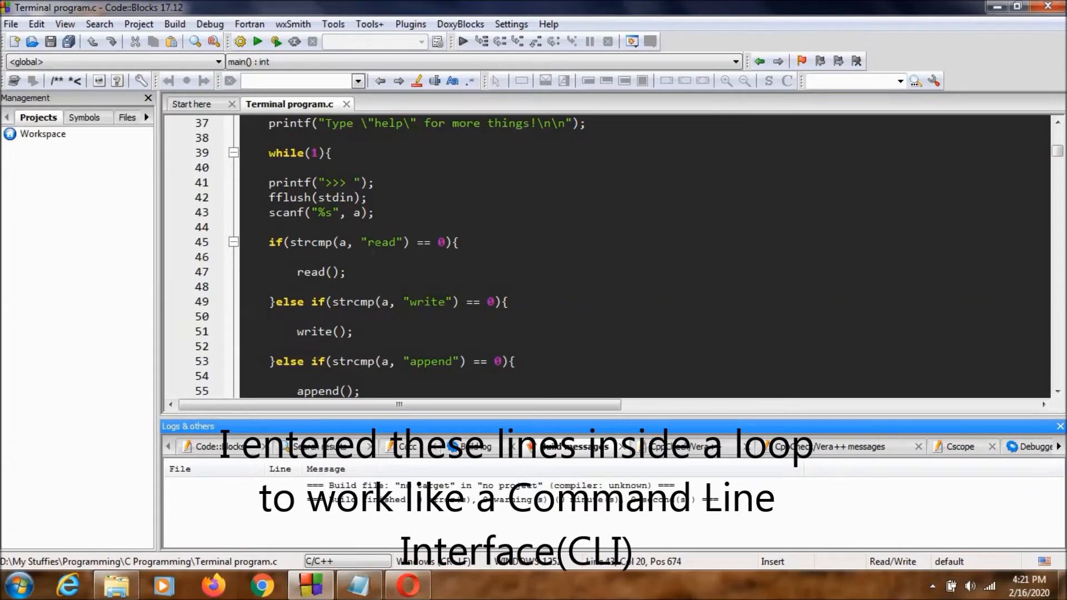
scroll(down, 3)
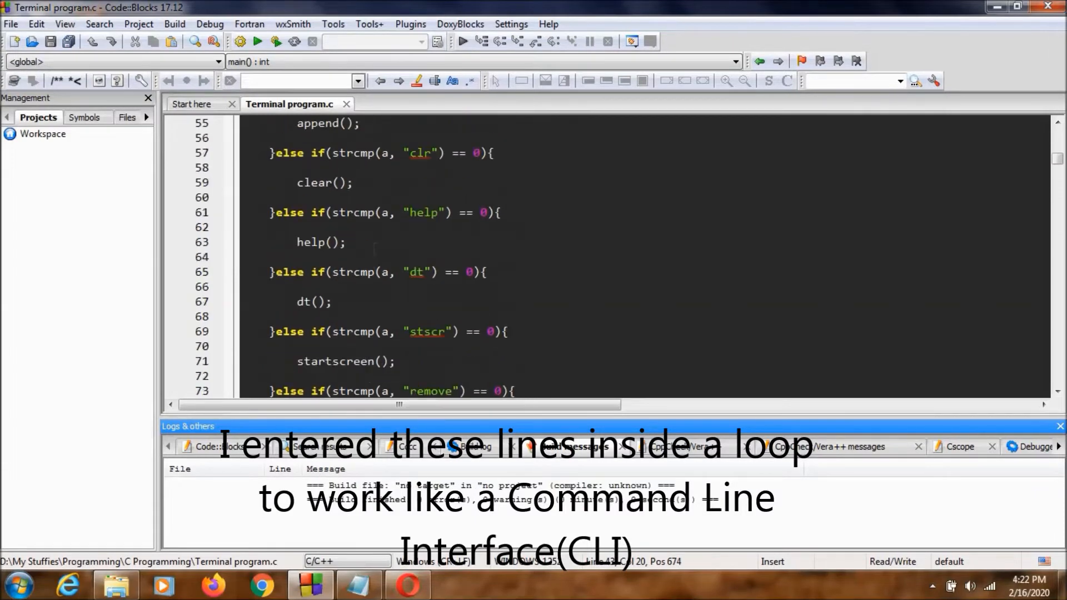
scroll(down, 3)
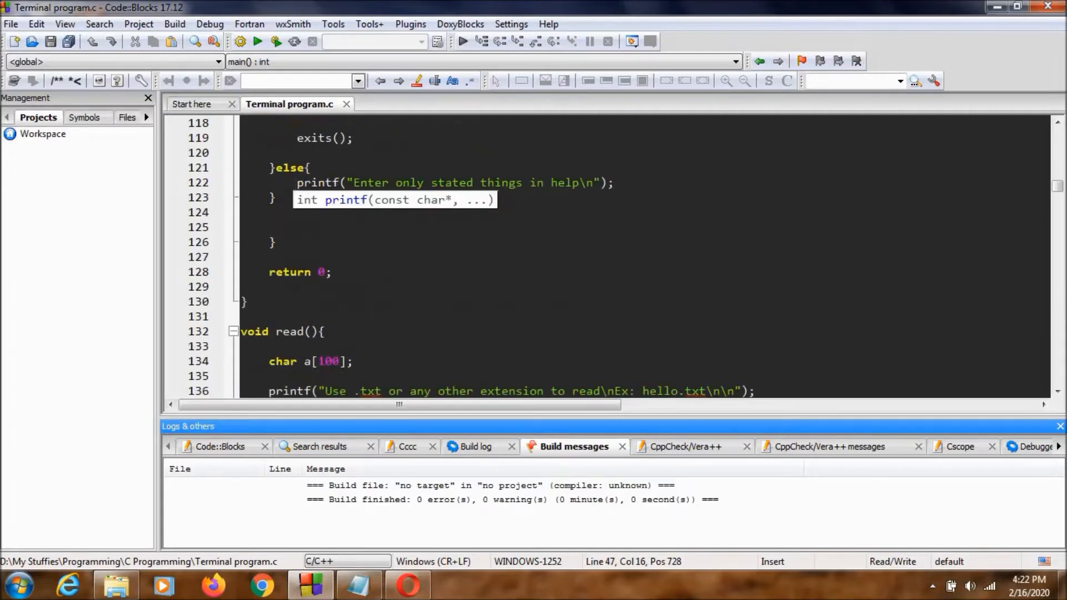
scroll(down, 3)
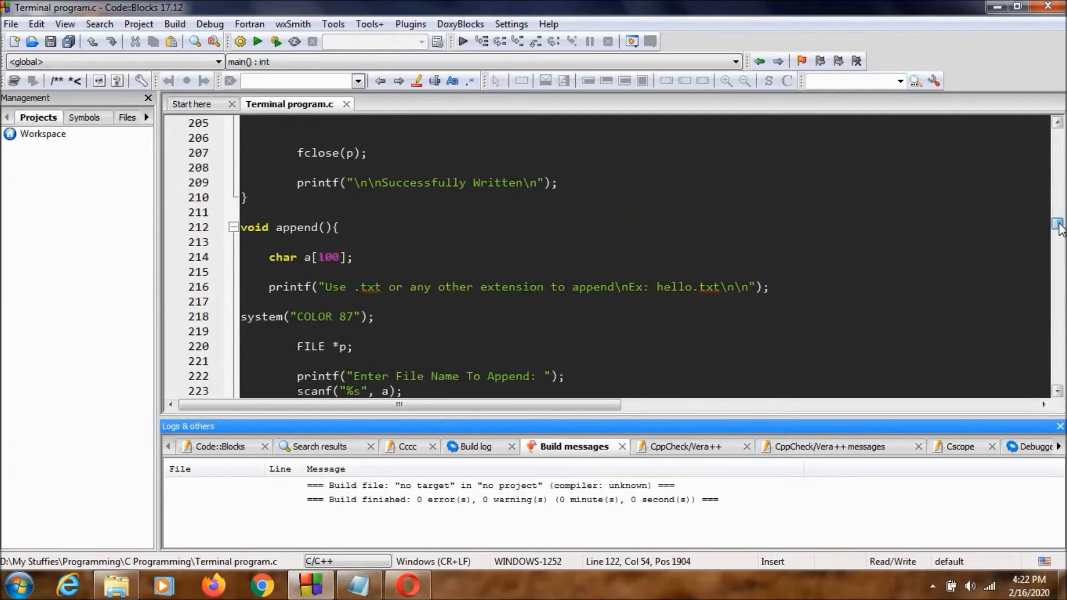
scroll(down, 3)
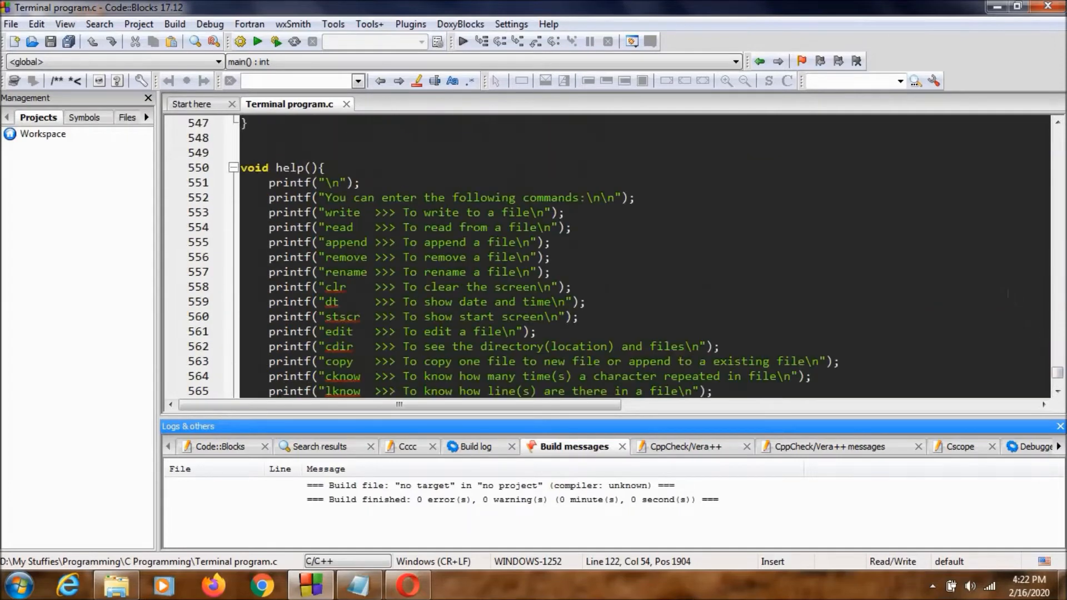
scroll(down, 3)
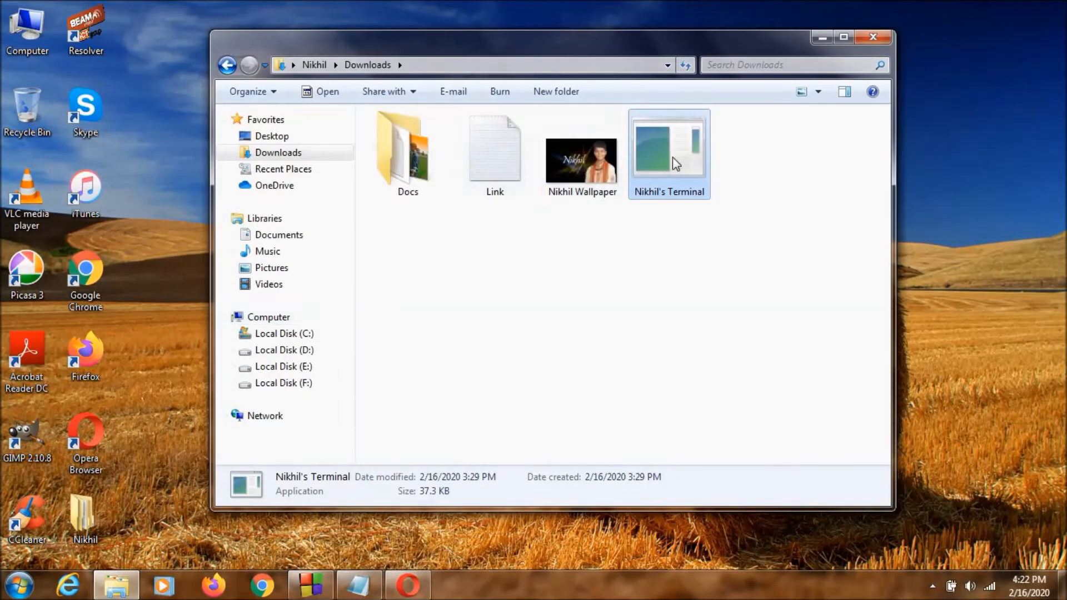
mouse_move(732, 211)
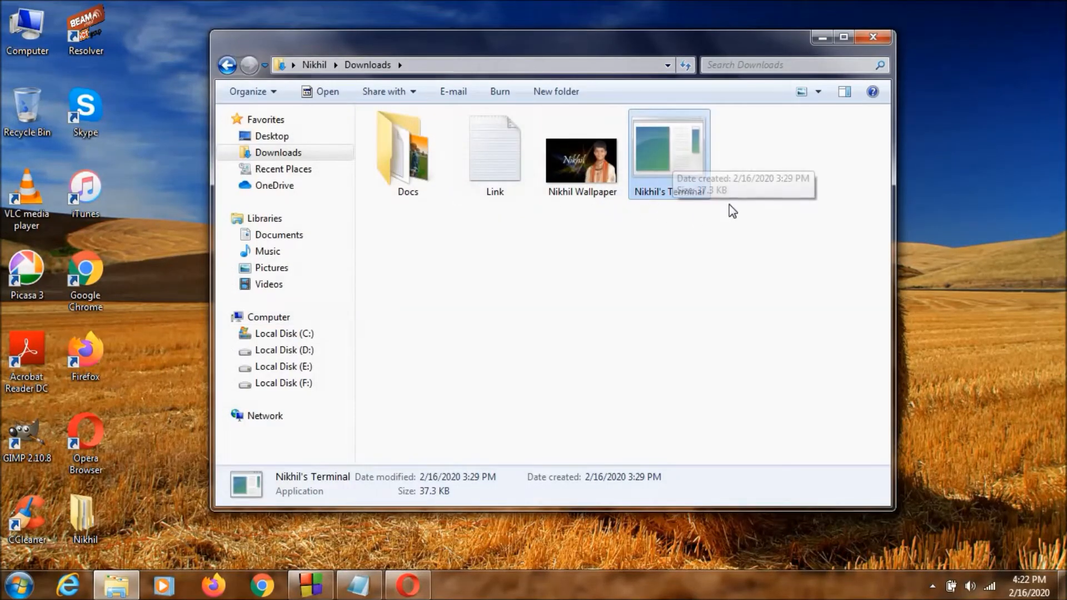
Launch Nikhil's Terminal from Downloads and list its commands with help.
double_click(669, 143)
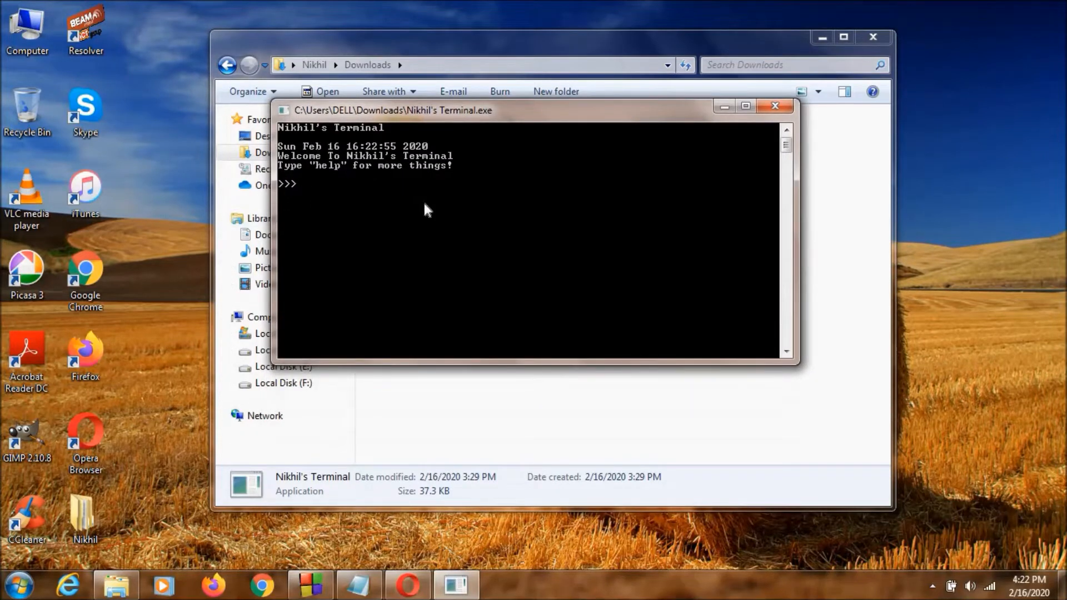
mouse_move(417, 227)
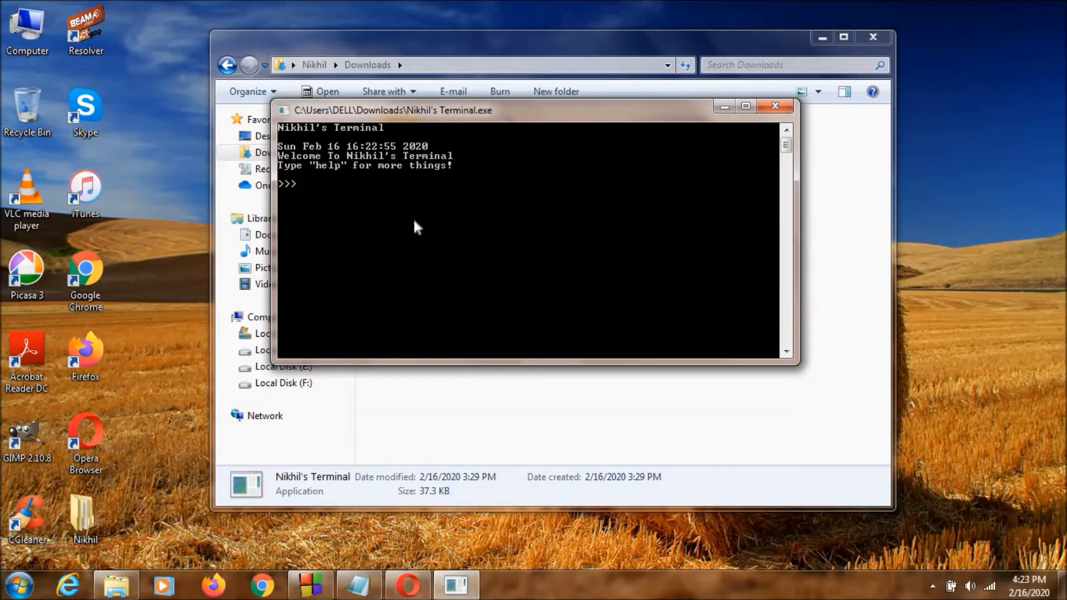
text(help)
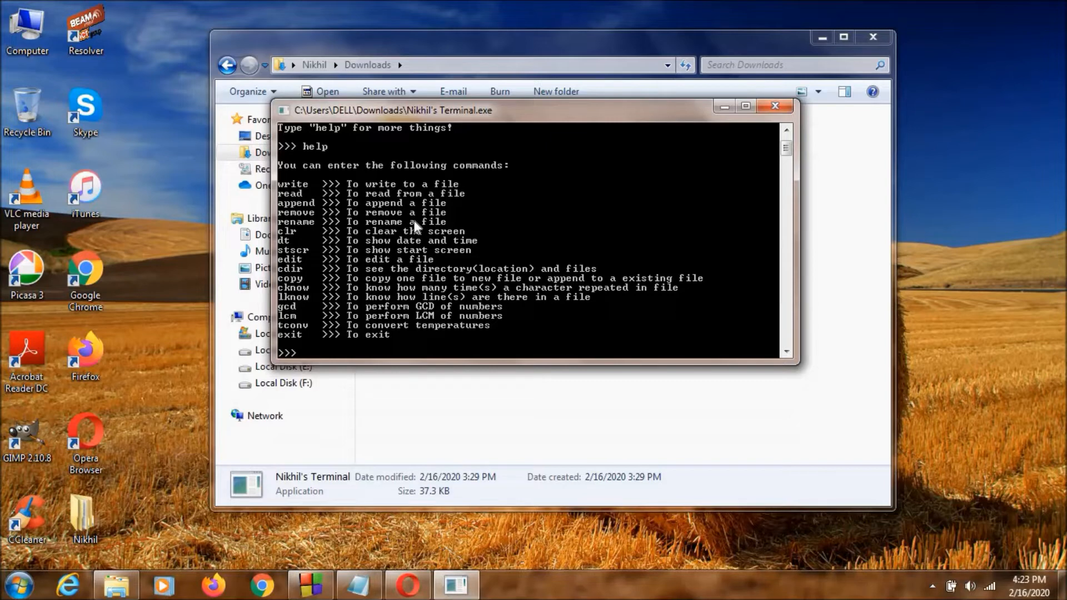
text(write)
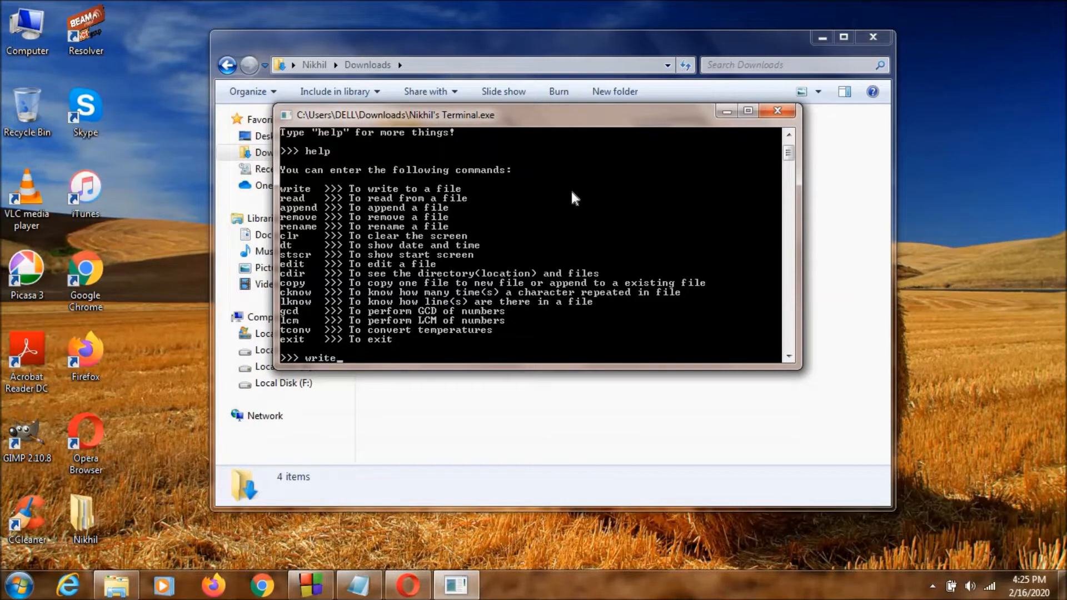
Write 'Hello World' into hello.txt, finishing the input with ~.
key(enter)
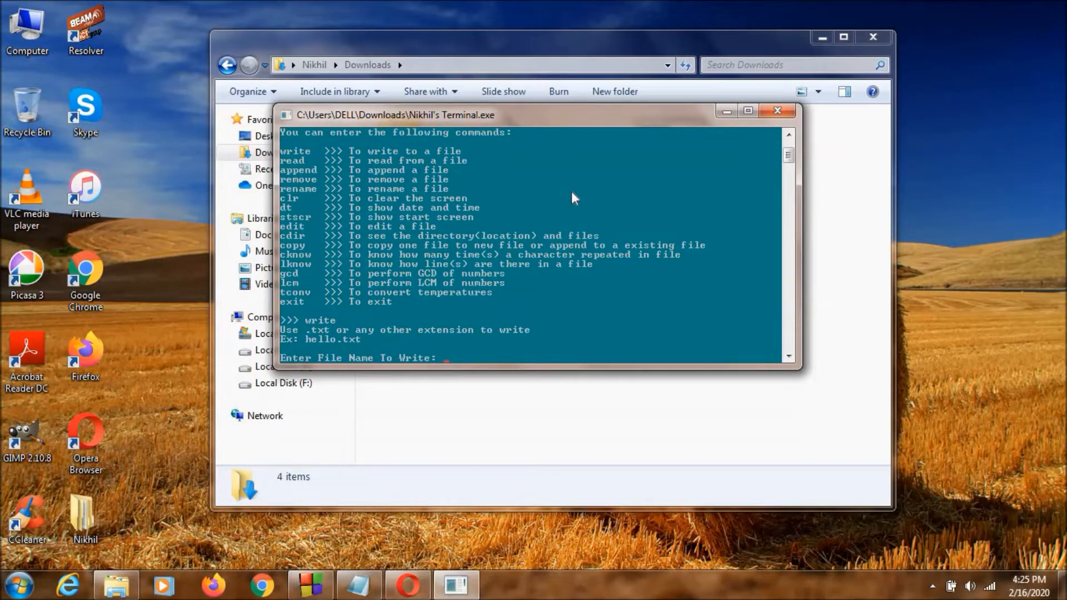
text(hello.txt)
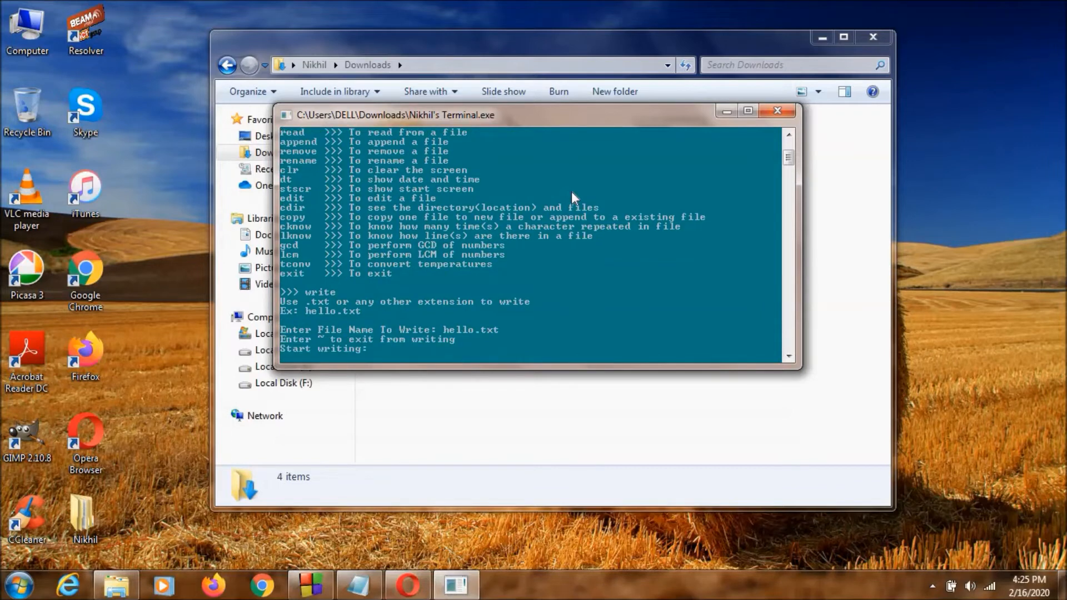
text(Hello)
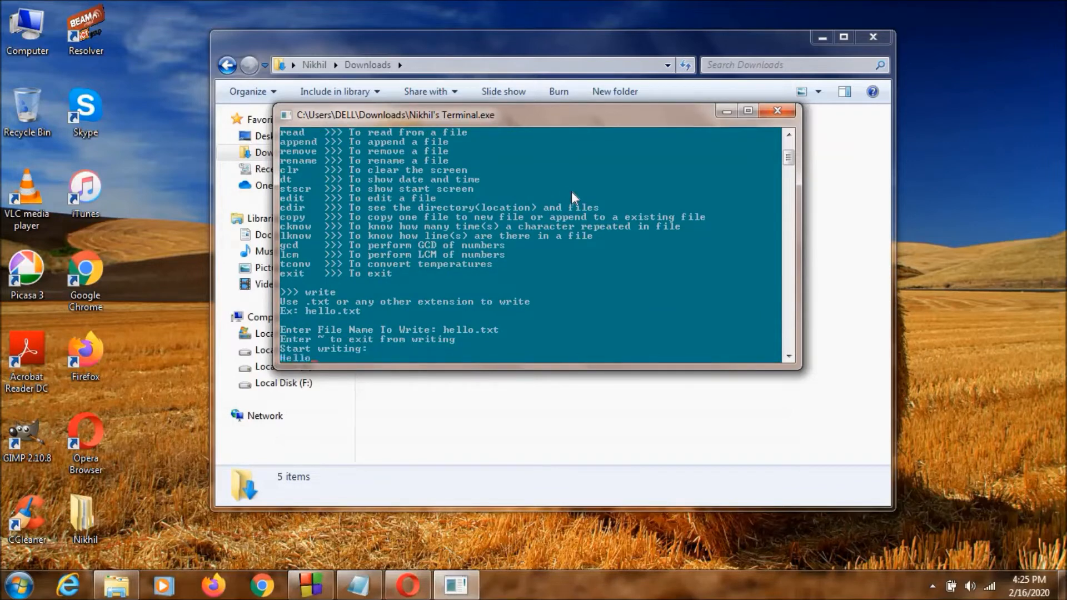
text(World)
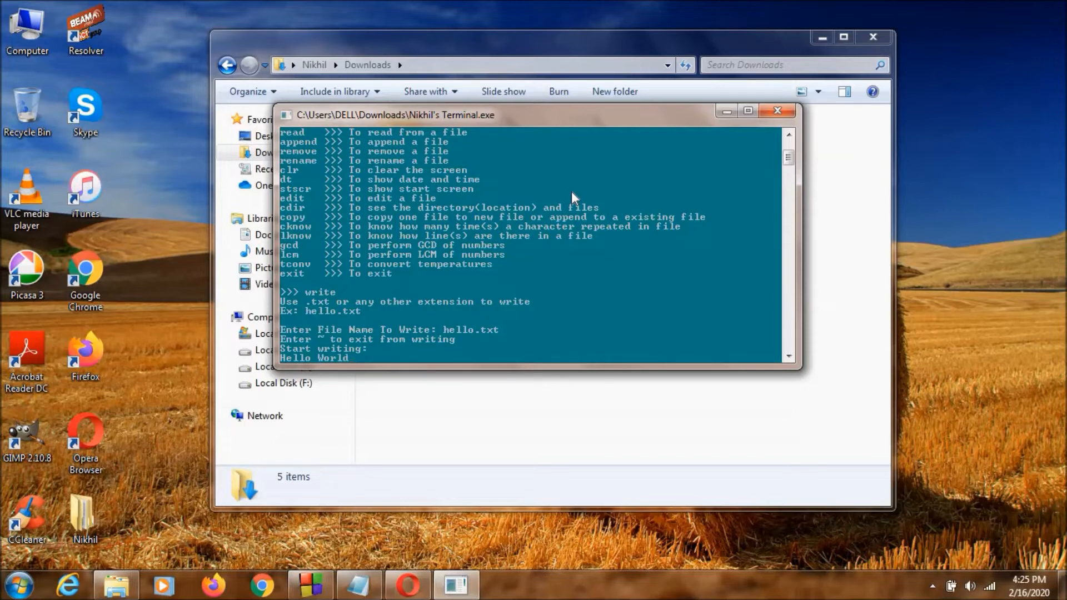
scroll(down, 3)
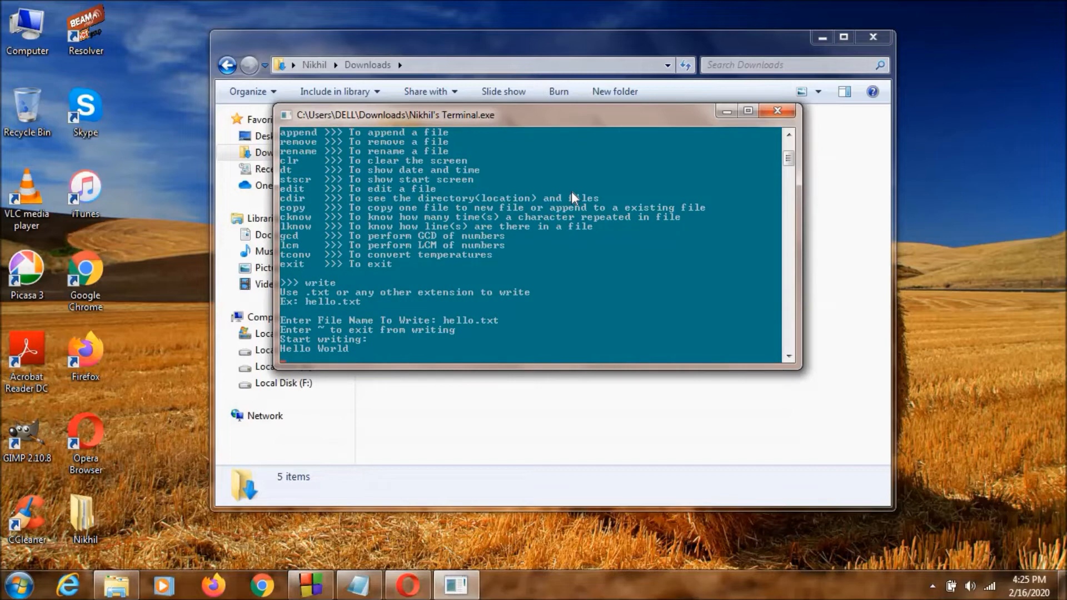
text(~)
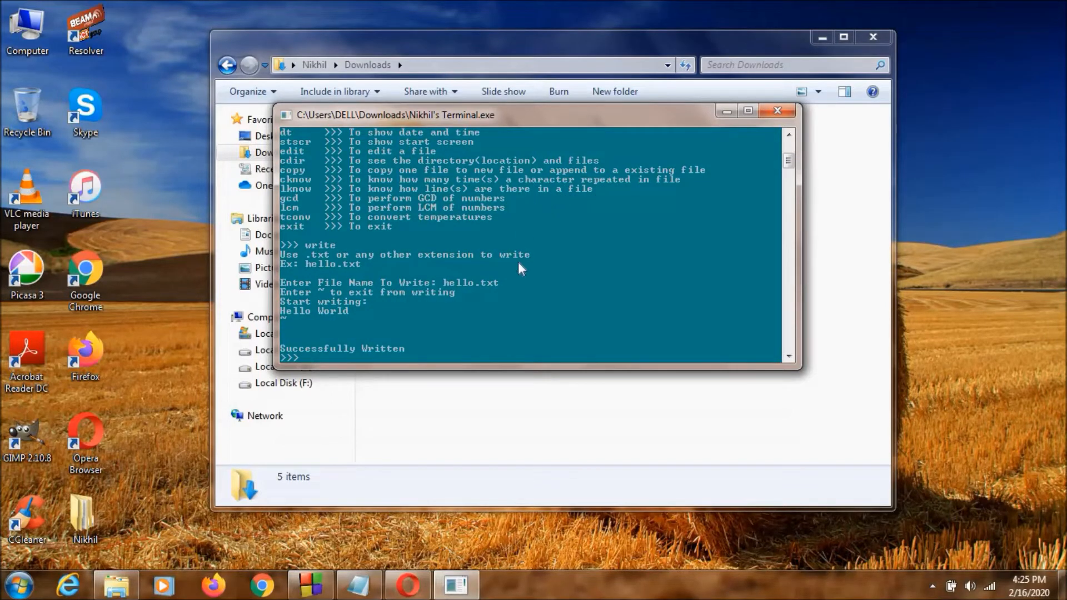
mouse_move(479, 307)
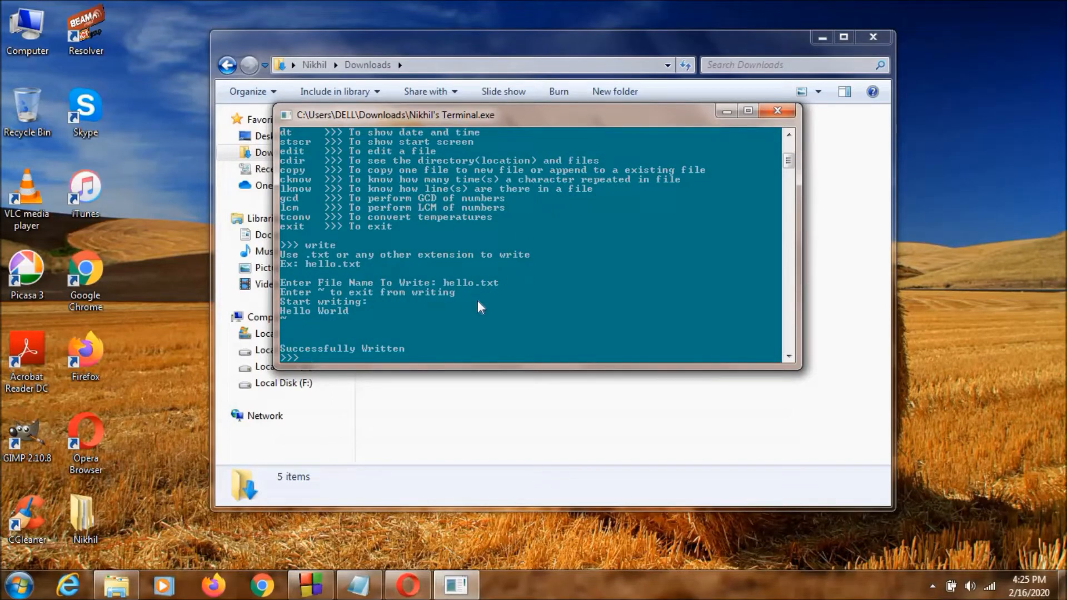
Read hello.txt back to display 'Hello World', then clear the screen with clr.
text(read)
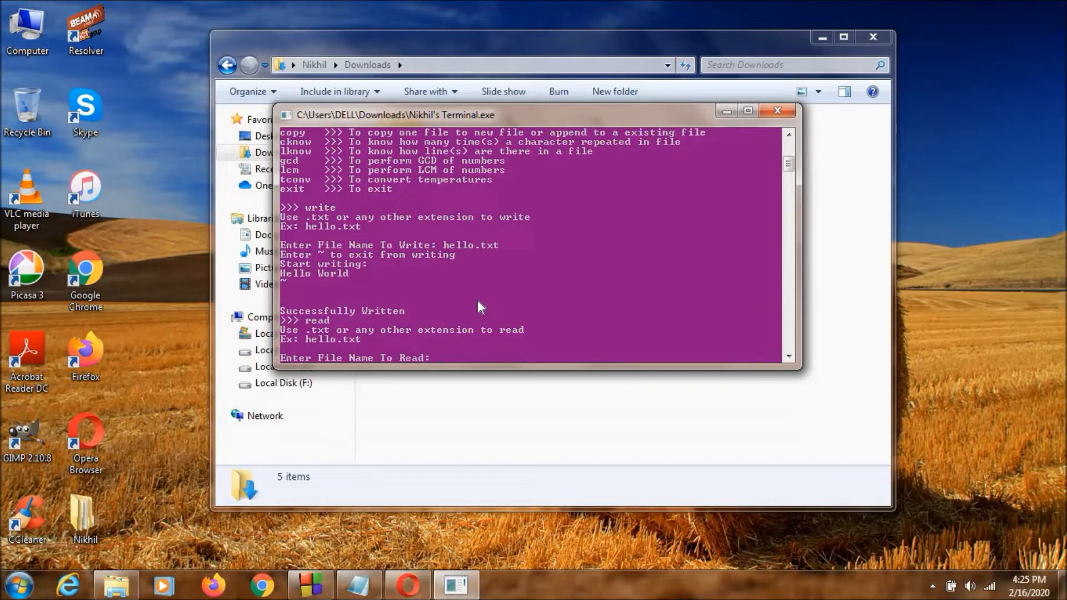
text(hello)
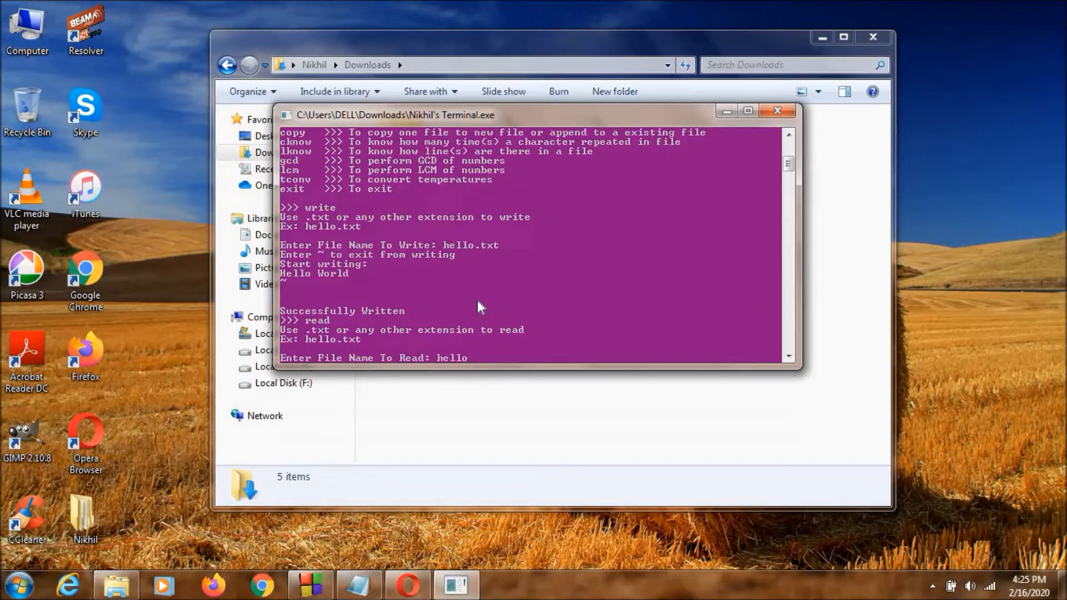
text(.txt)
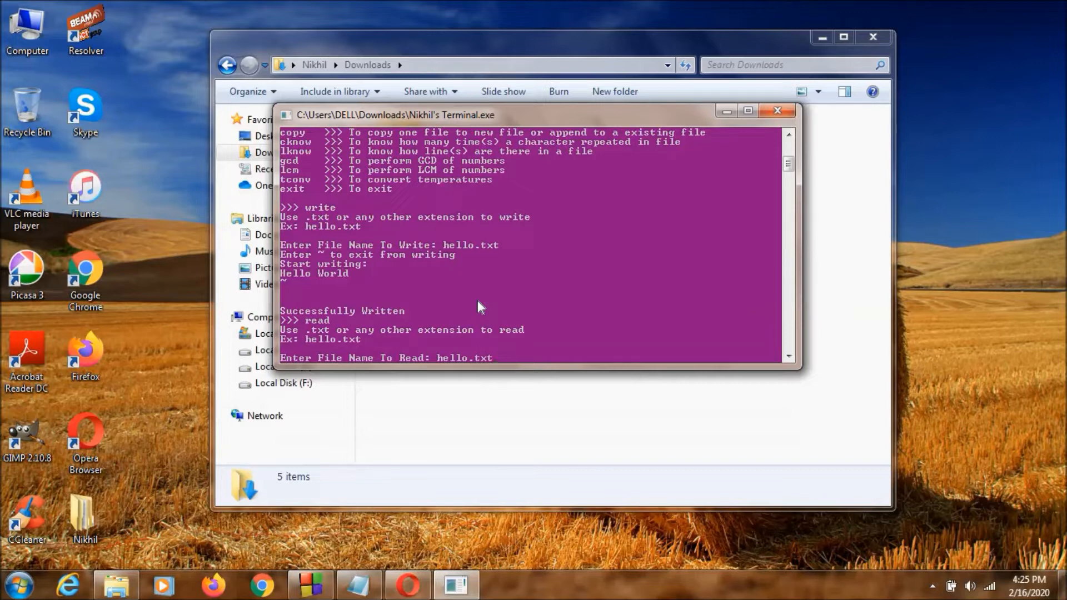
key(enter)
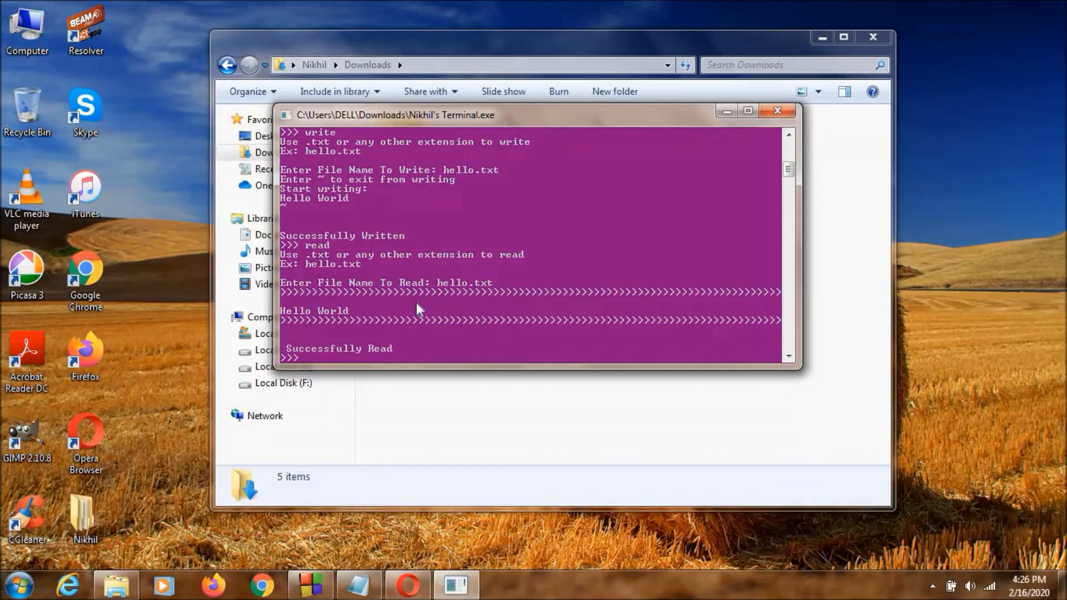
text(clr)
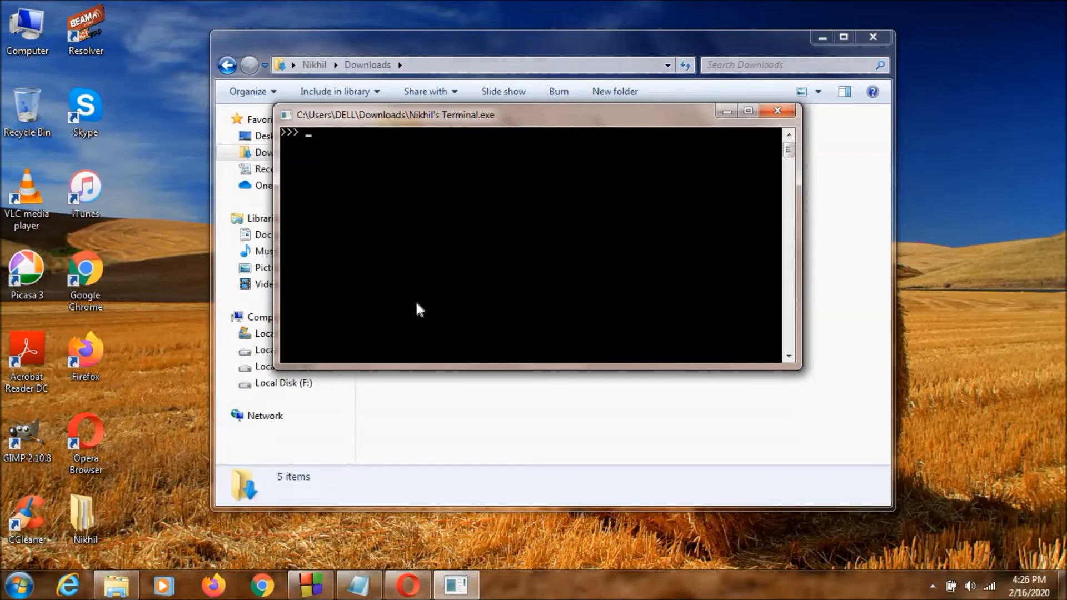
Restart the terminal to its welcome banner with stscr.
text(stscr)
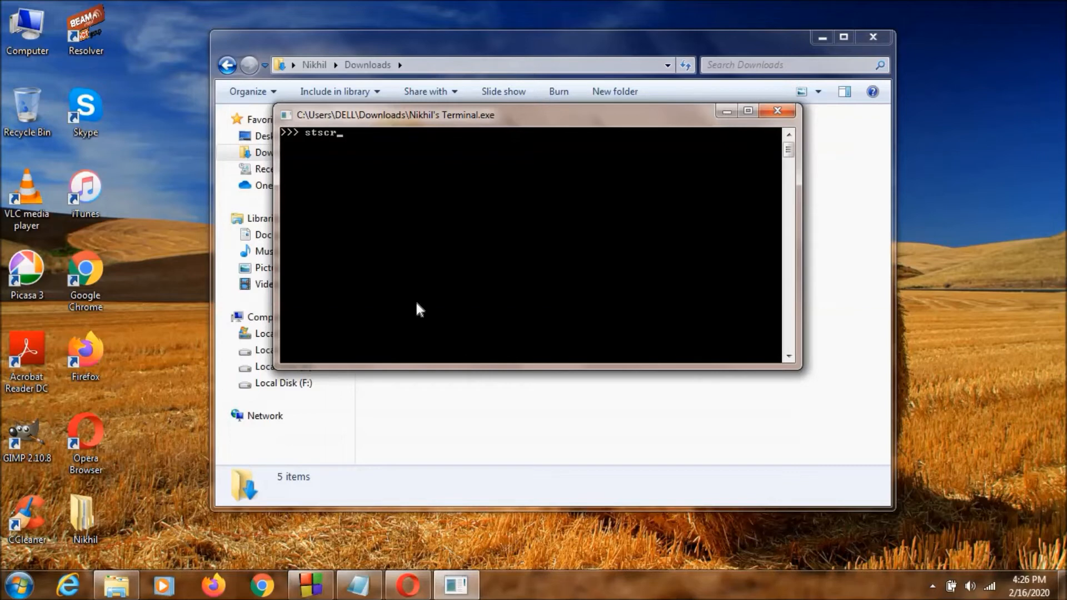
key(enter)
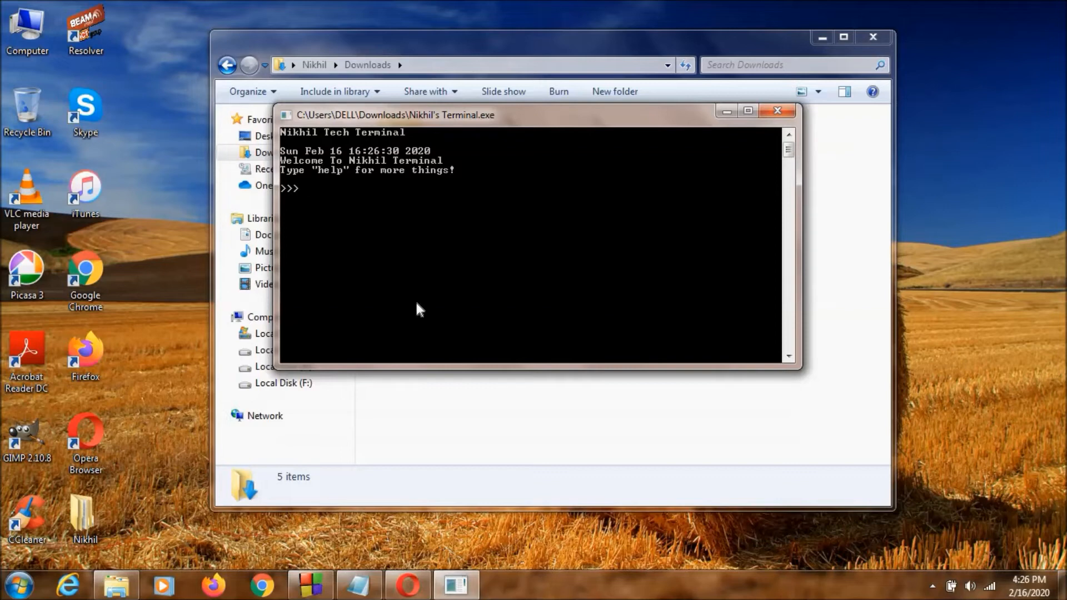
text(stscr)
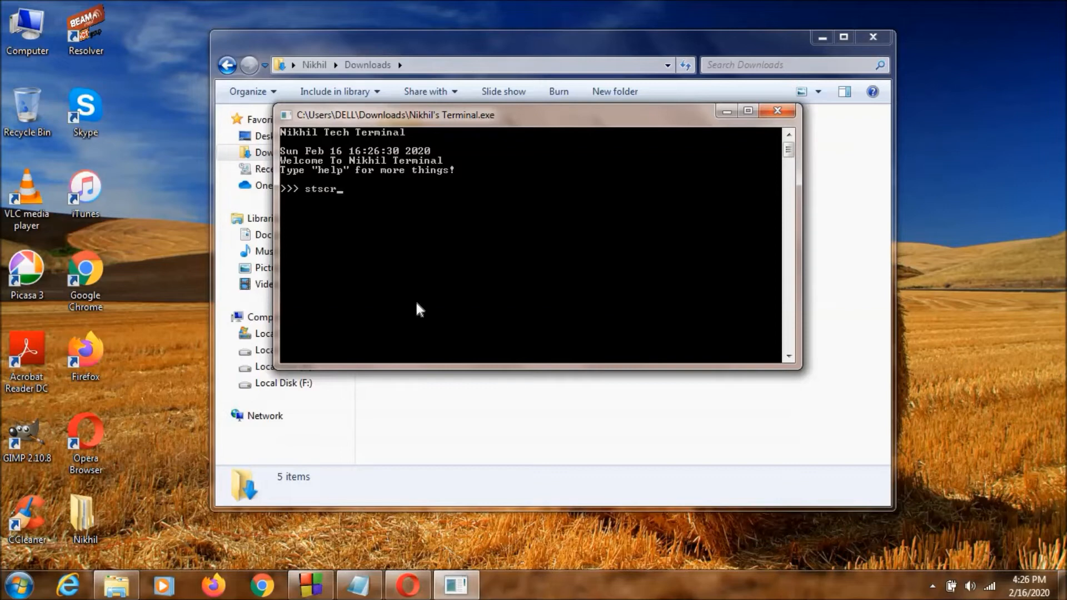
text(hello.txt)
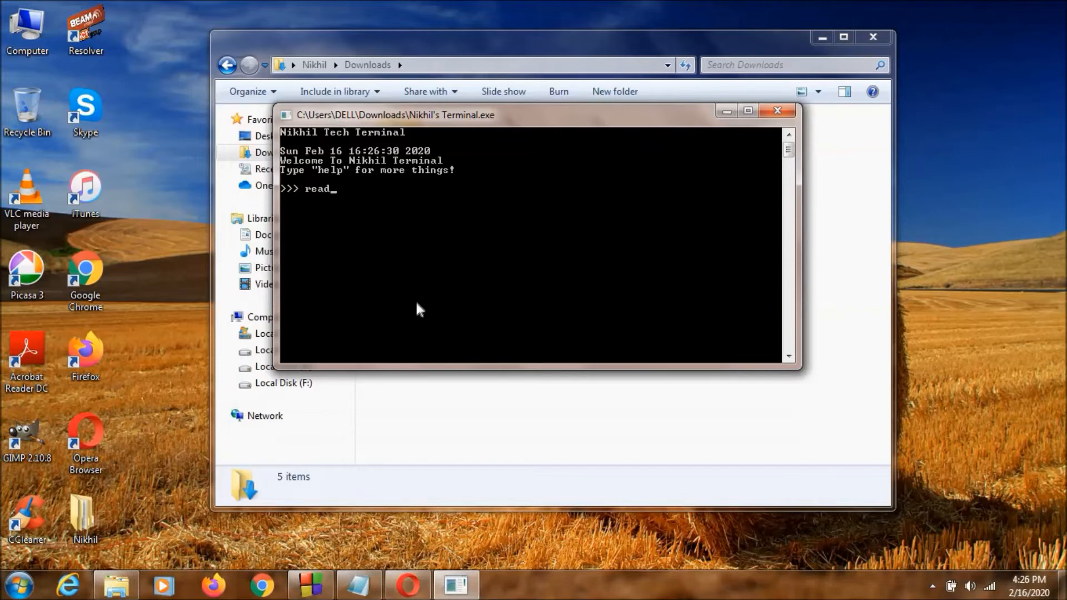
Print the current date and time with dt, then restart to a fresh banner.
text(stscr)
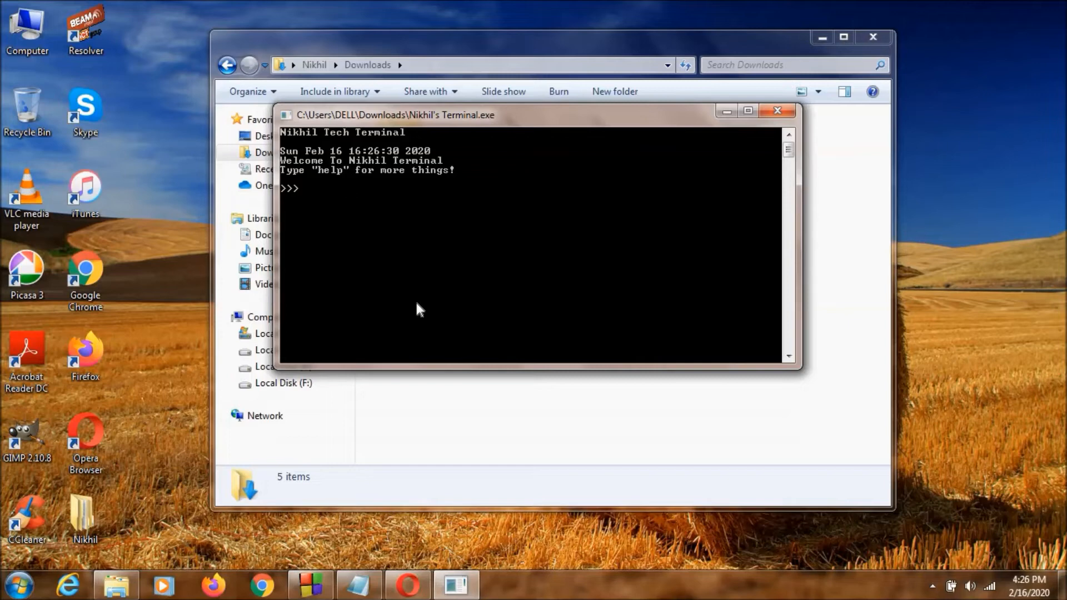
text(dt)
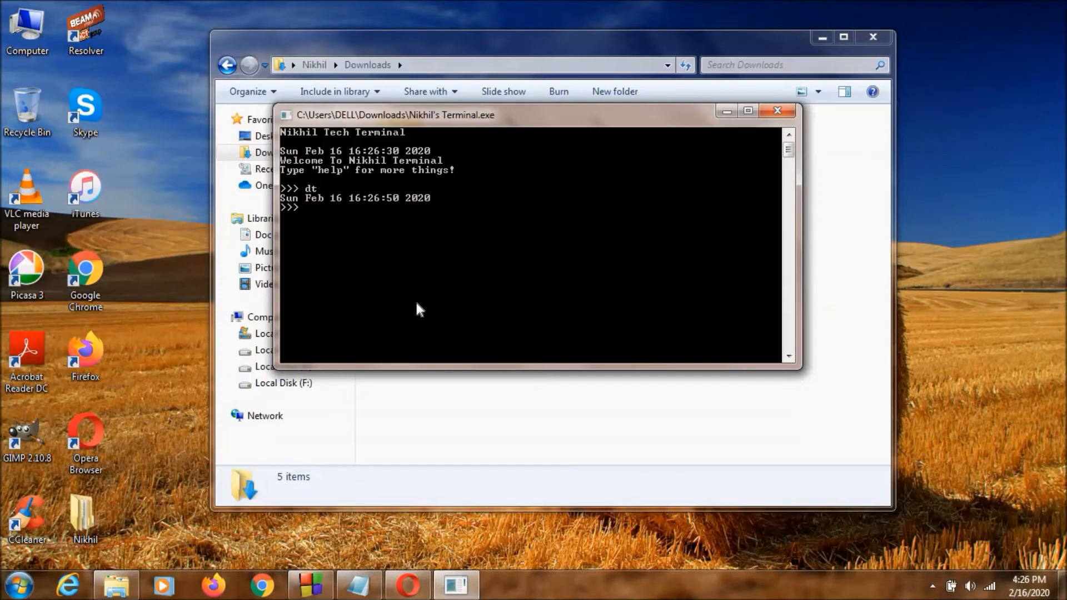
text(stscr)
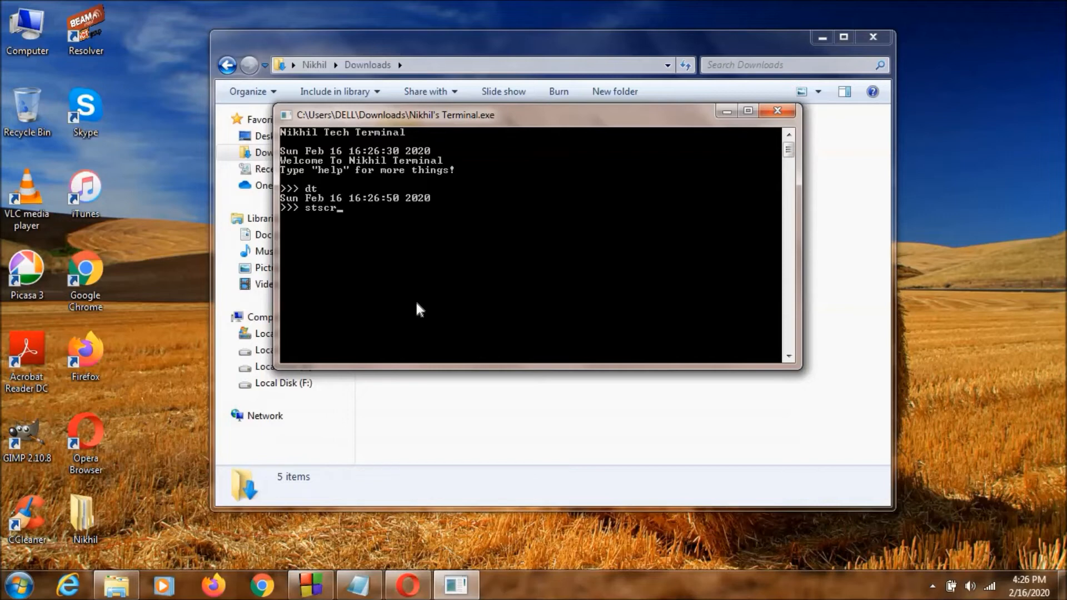
key(enter)
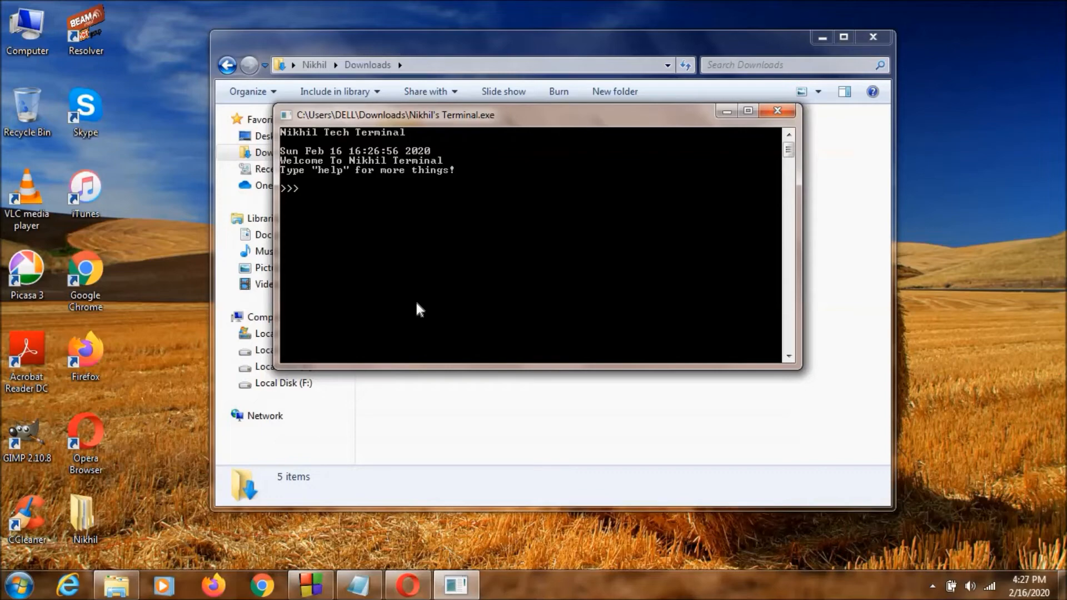
click(776, 111)
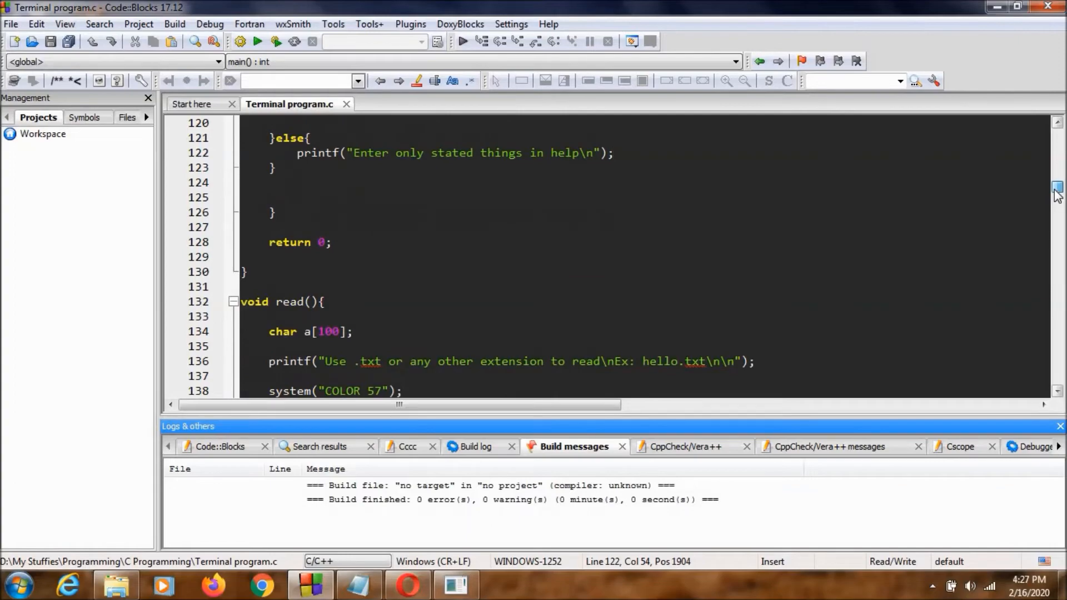
Scroll through the read() function, then open the Link text file in Downloads.
scroll(down, 3)
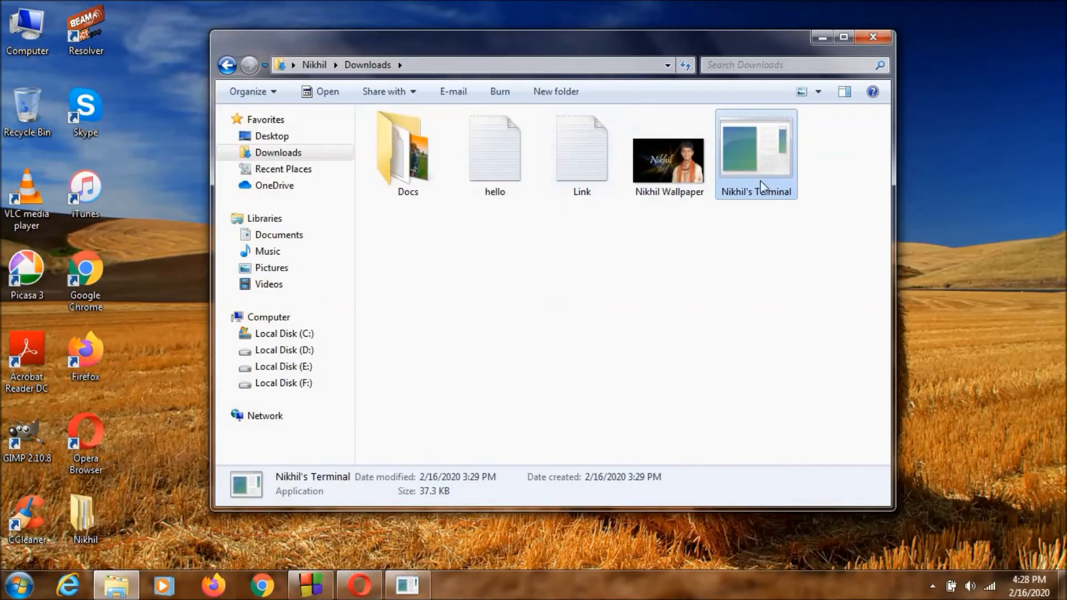
click(582, 146)
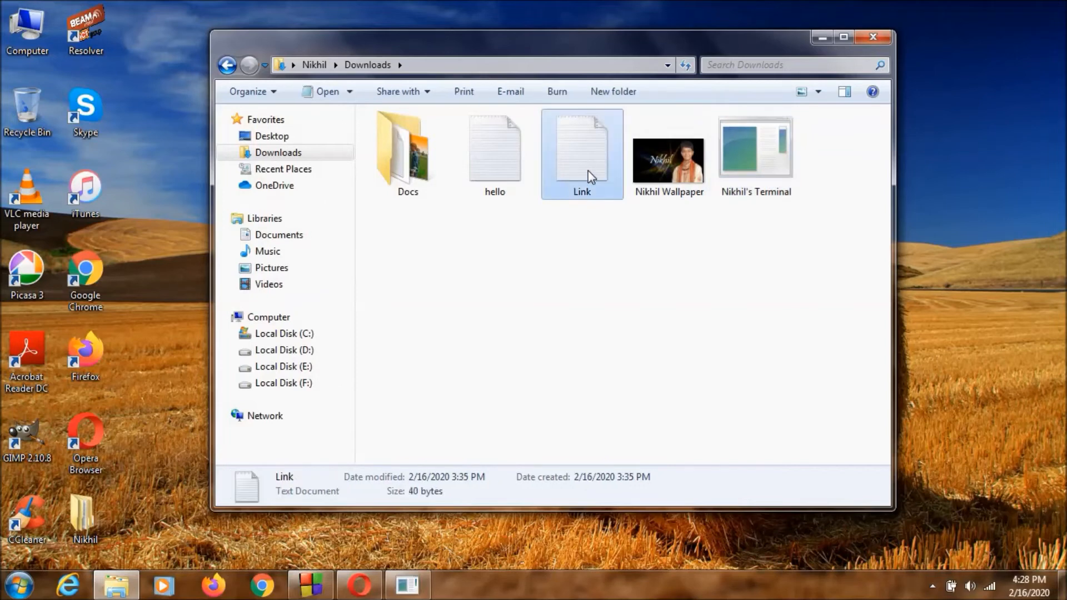
double_click(583, 146)
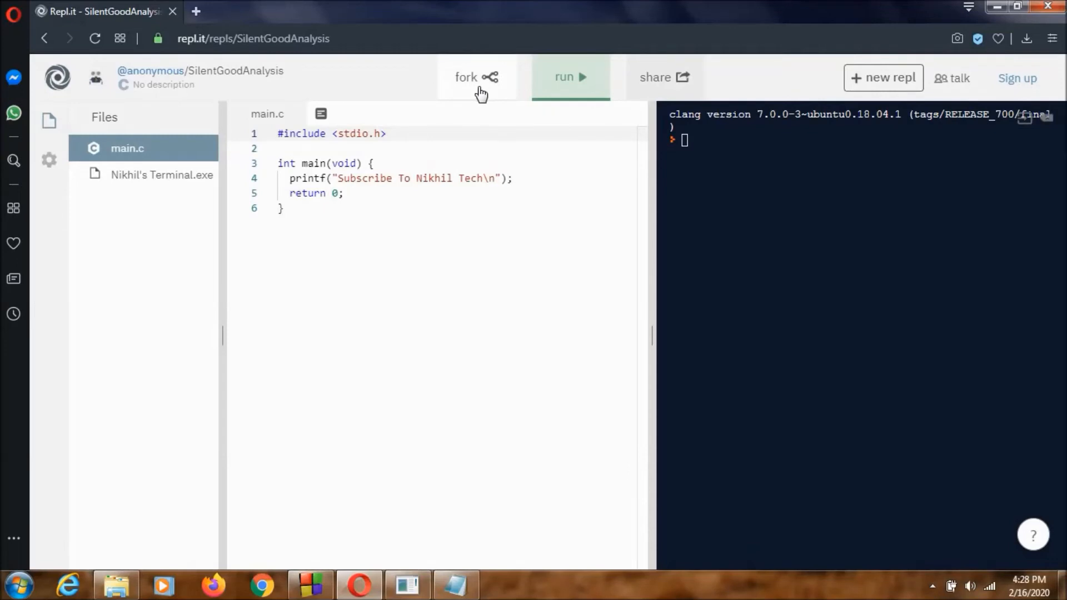
Fork the terminal repl and open the Files download options.
click(475, 77)
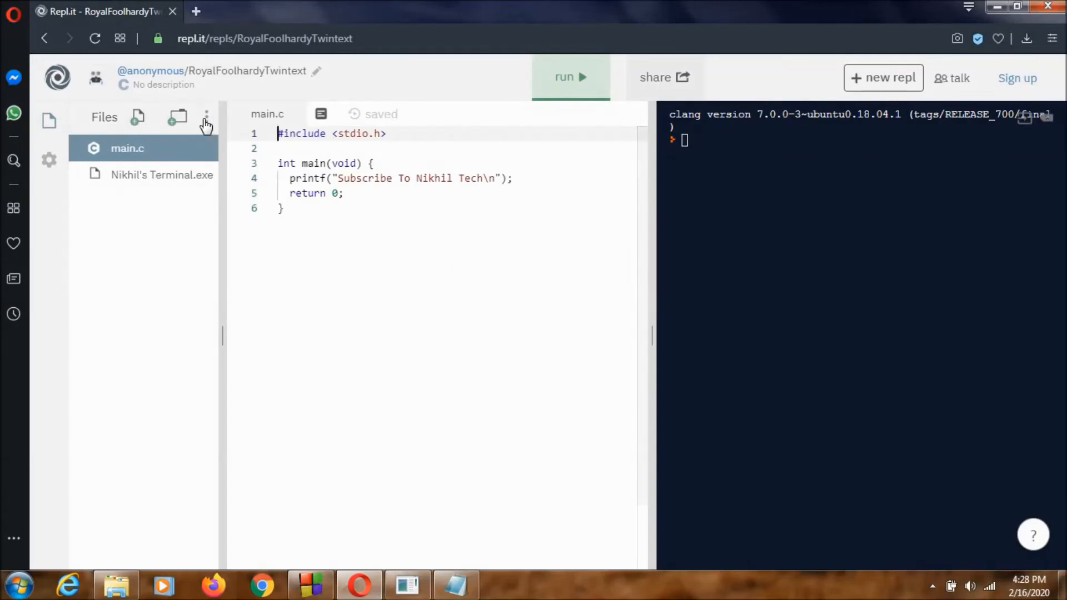
click(206, 117)
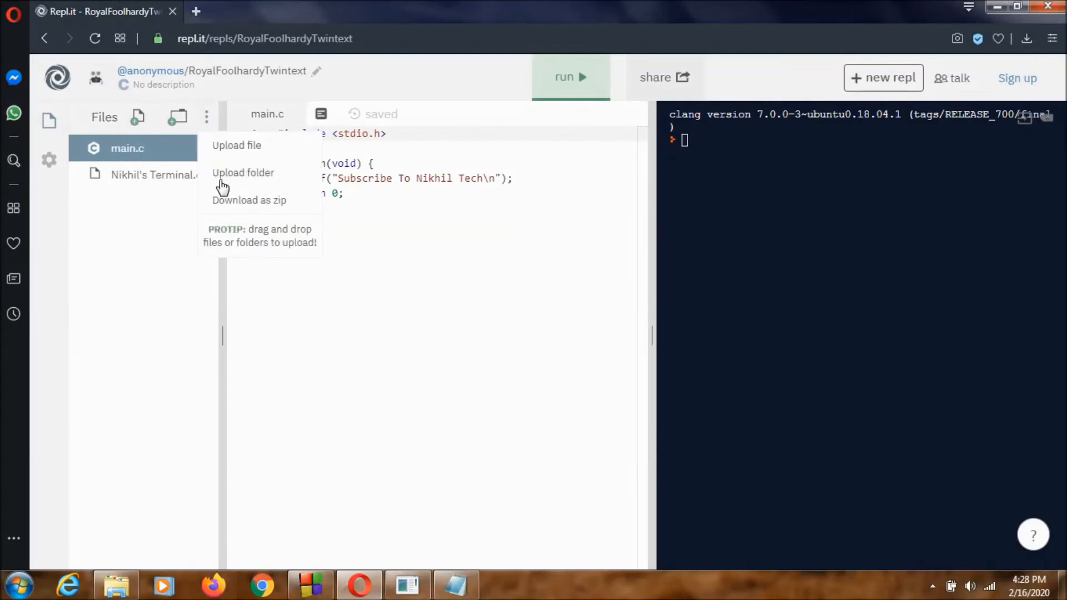
mouse_move(240, 210)
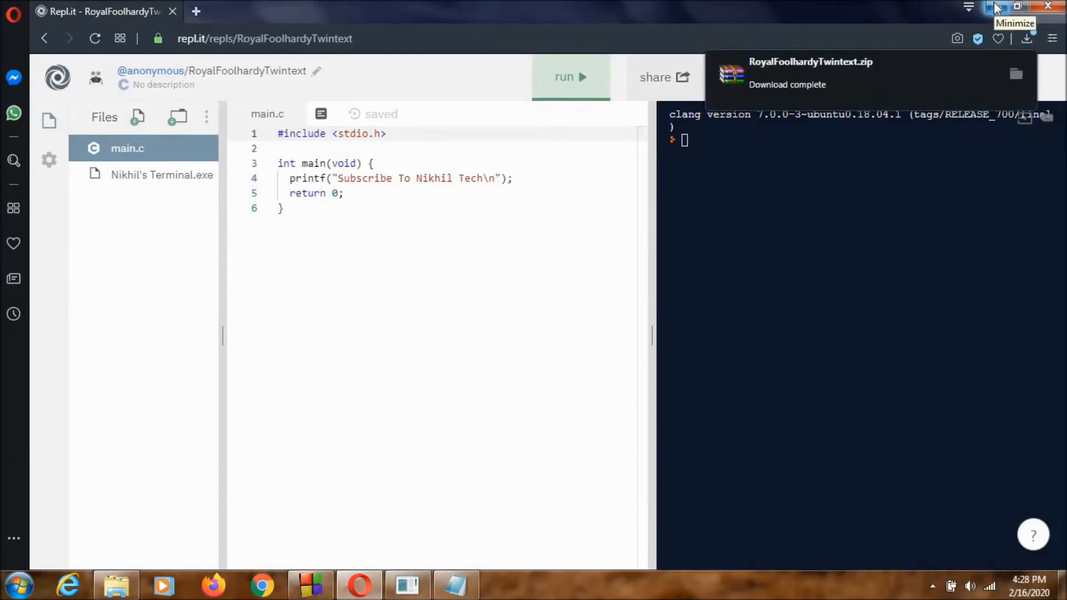
Extract the RoyalFoolhardyTwintext zip and run Nikhil's Terminal from New folder.
click(996, 7)
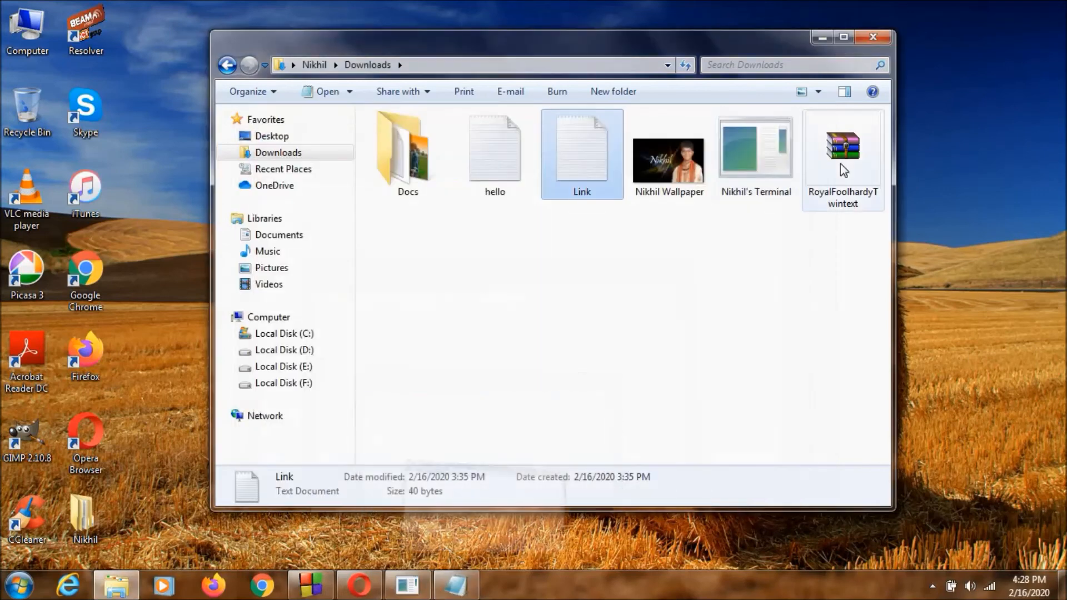
click(843, 146)
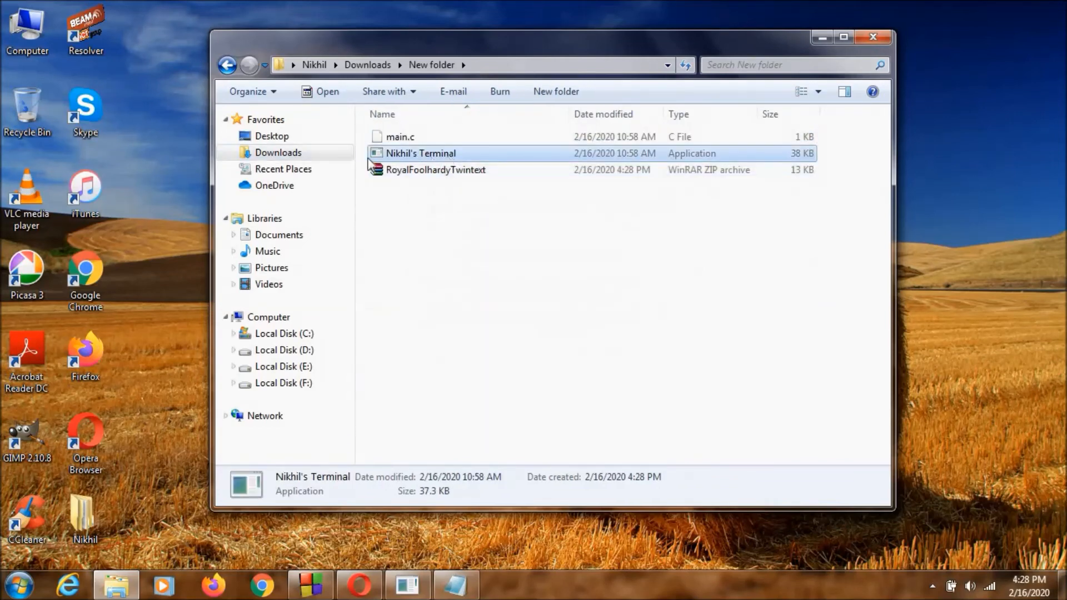
double_click(421, 153)
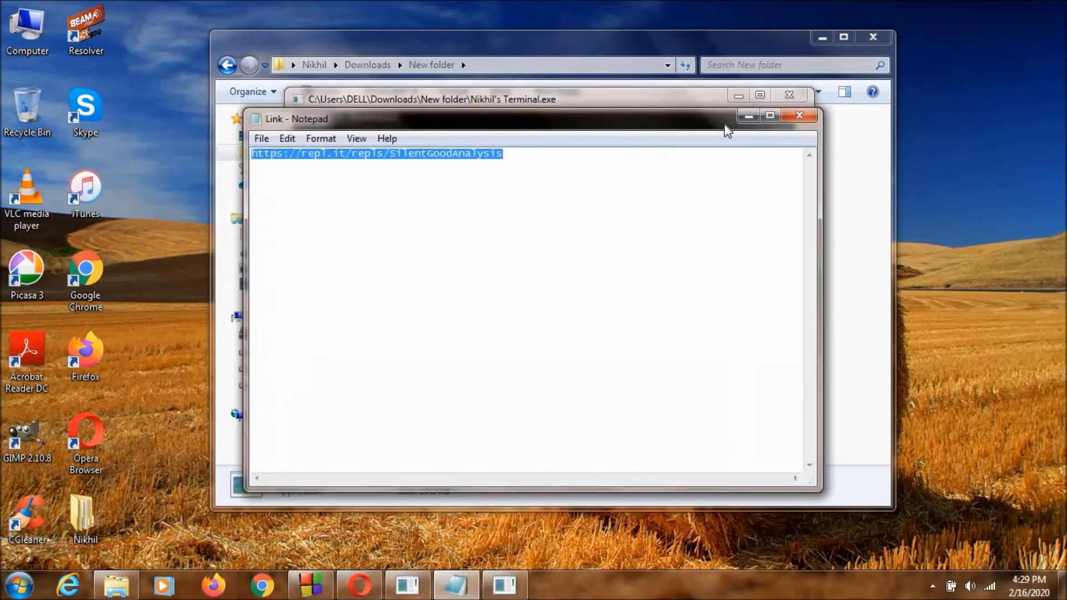
click(799, 114)
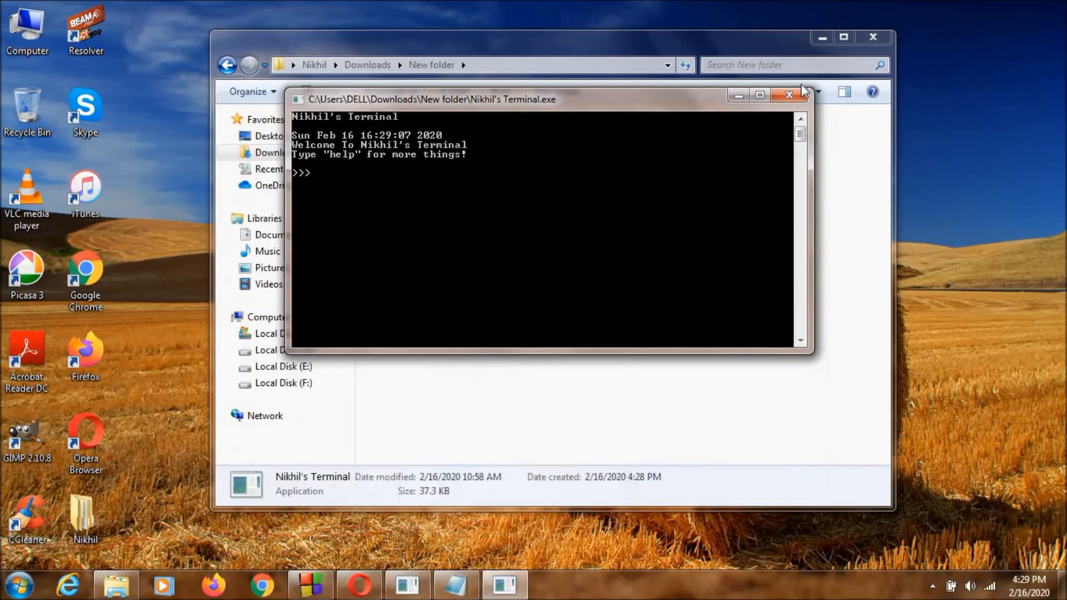